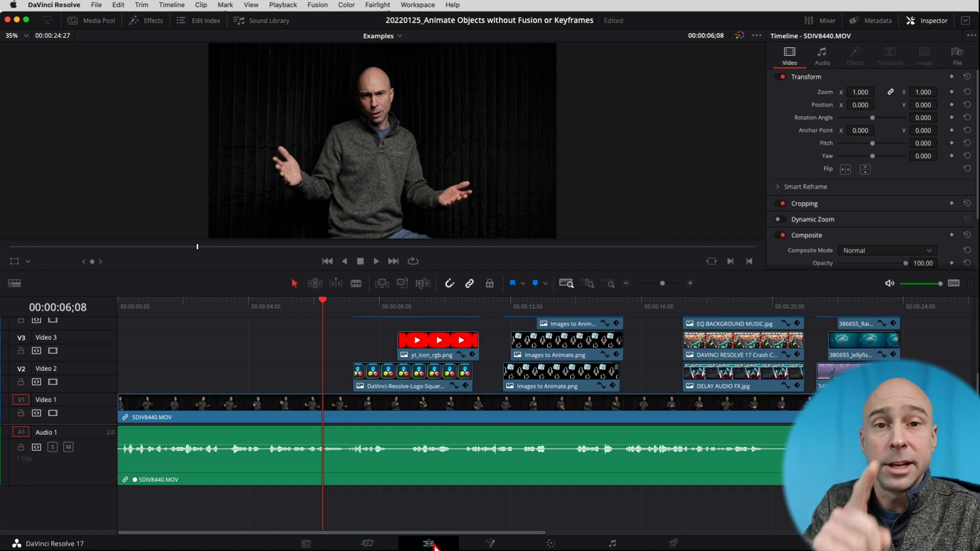
{"action": "mouse_move", "coordinate": [248, 434]}
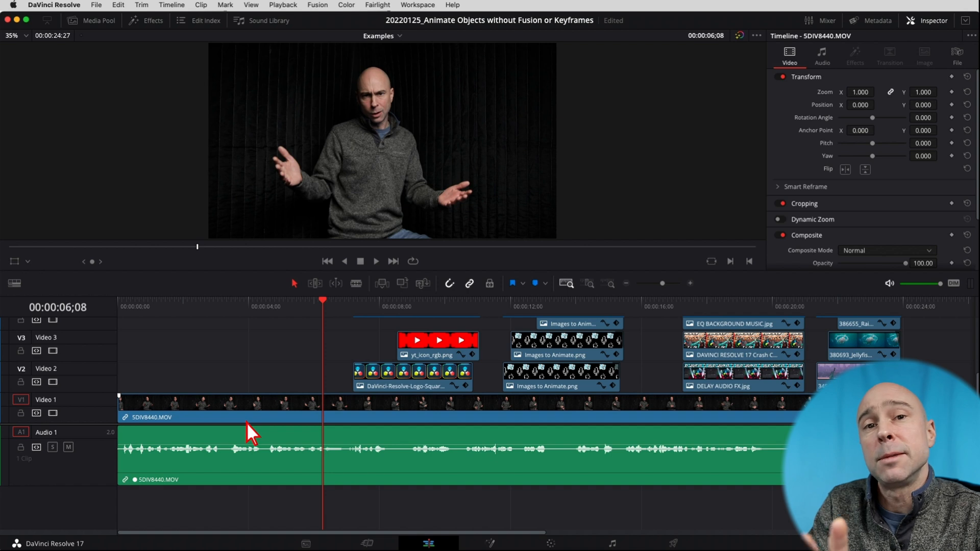
{"action": "mouse_move", "coordinate": [372, 328]}
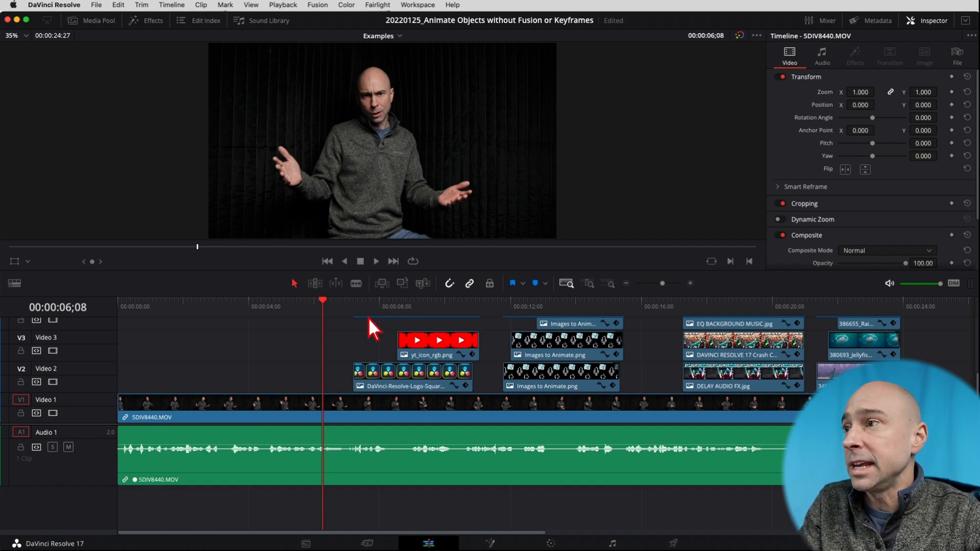
Step: Scrub the timeline to the frame at about 00:00:08;24 showing both logo overlays
{"action": "left_click", "coordinate": [437, 340]}
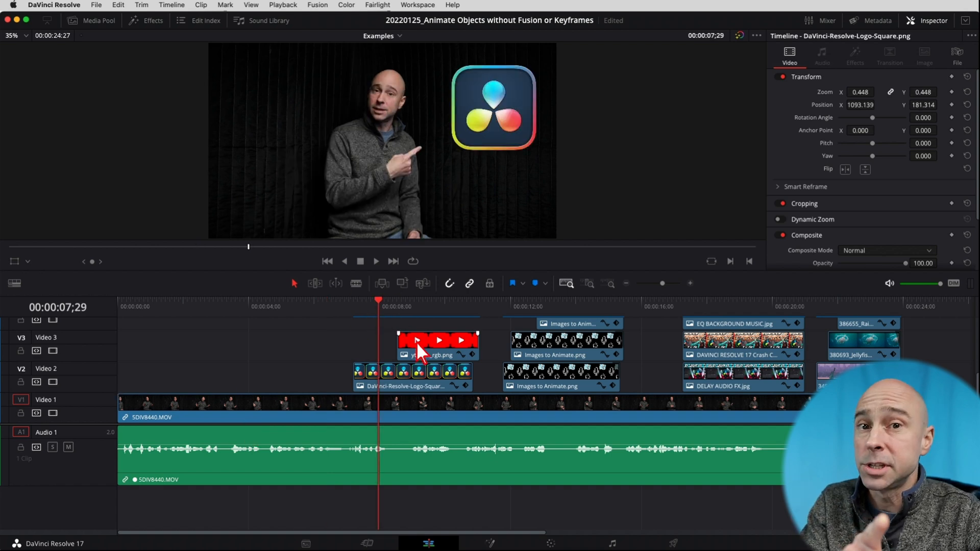
{"action": "mouse_move", "coordinate": [391, 368]}
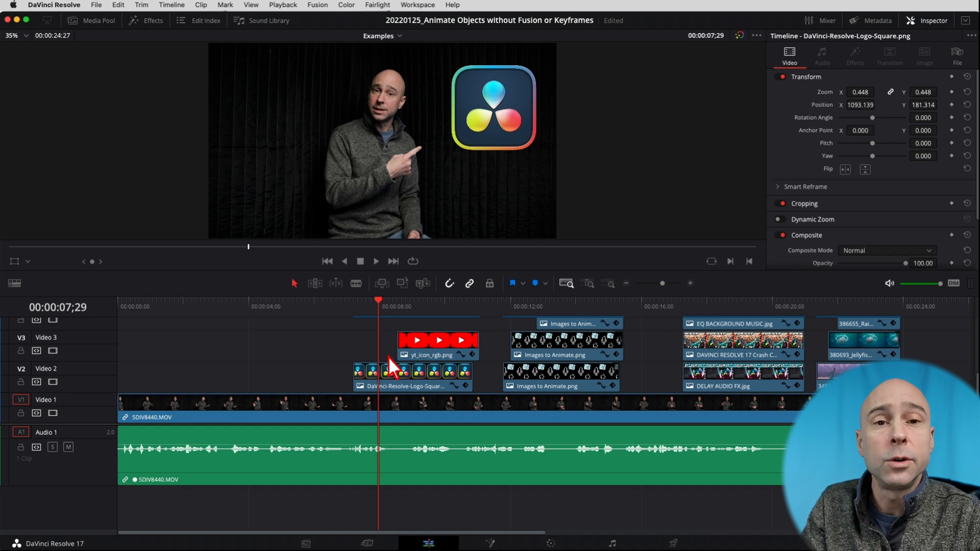
{"action": "mouse_move", "coordinate": [391, 368]}
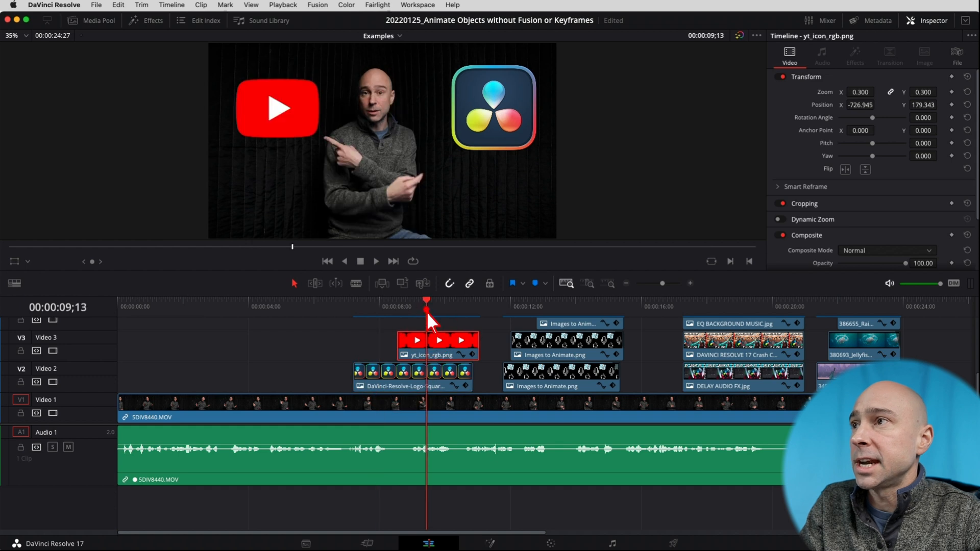
{"action": "left_click", "coordinate": [562, 300]}
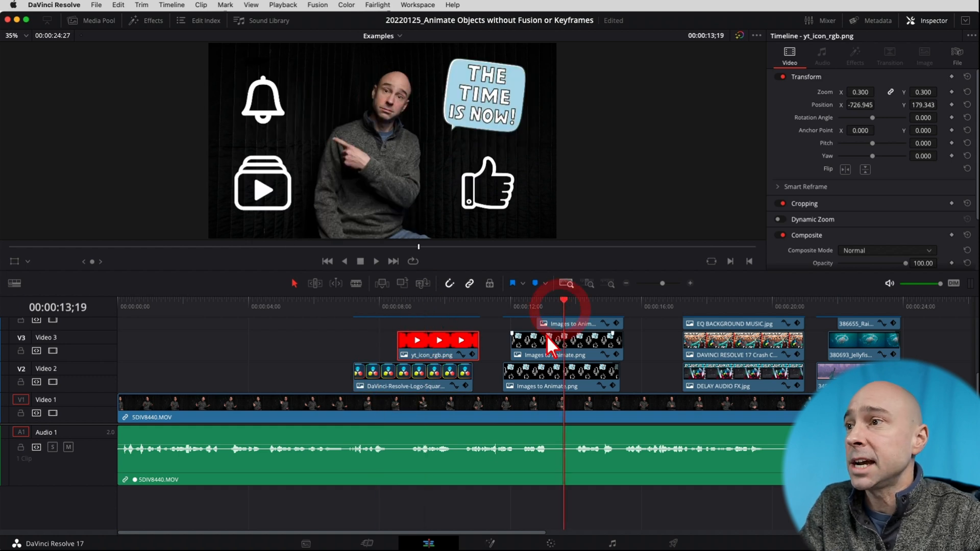
{"action": "left_click", "coordinate": [510, 307]}
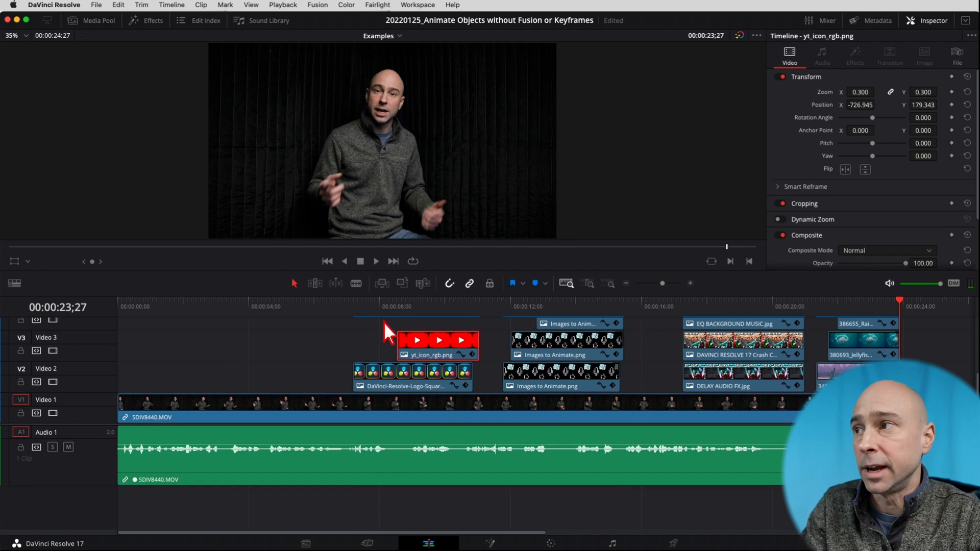
{"action": "left_click", "coordinate": [342, 307]}
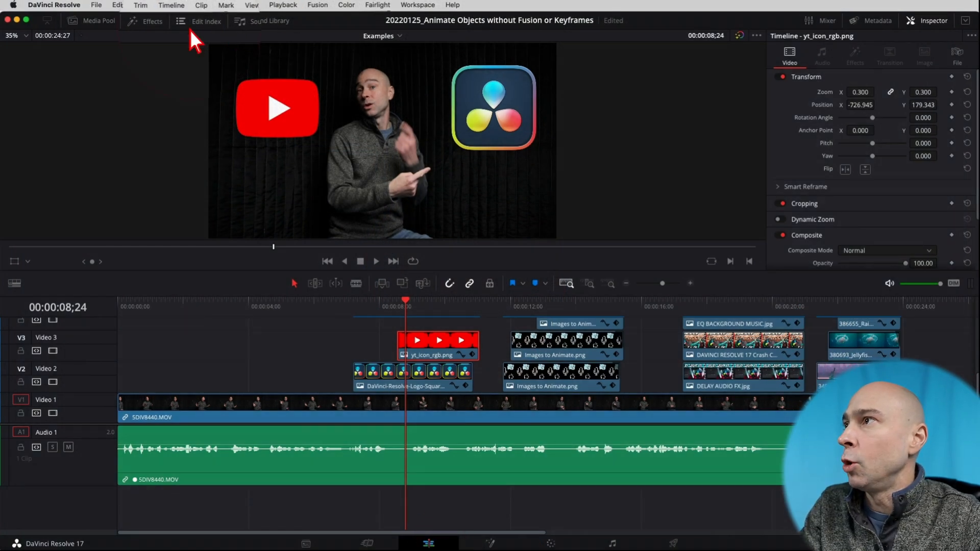
Step: Open the Effects library and scroll Video Transitions down to Fusion Transitions' Flip 3D
{"action": "left_click", "coordinate": [153, 22]}
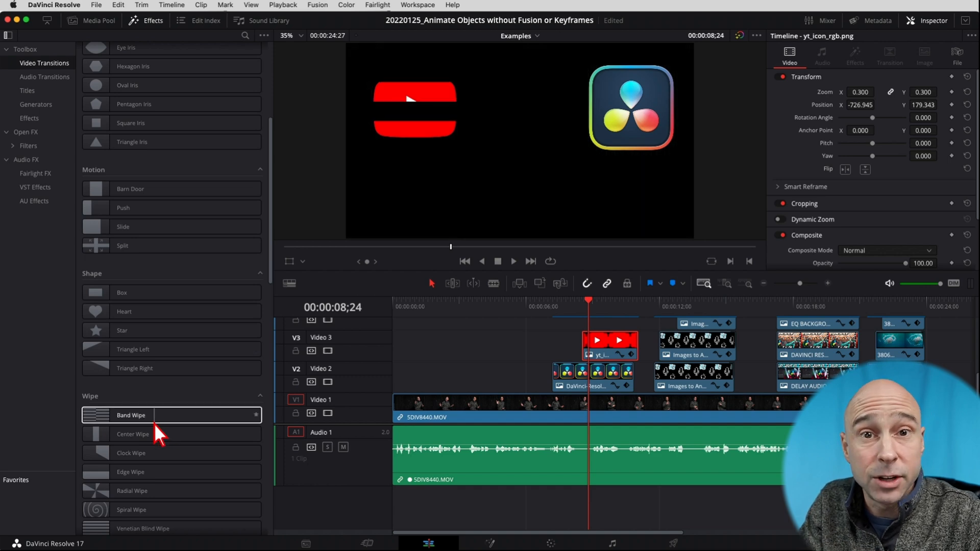
{"action": "scroll", "scroll_direction": "down", "scroll_amount": 3}
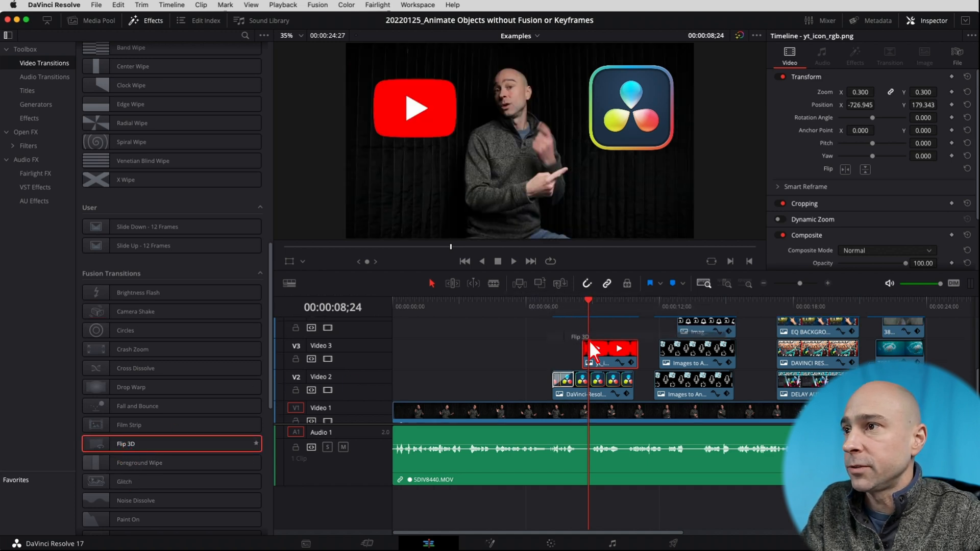
Step: Add Flip 3D to the yt_icon clip's start and play back the transition
{"action": "left_click", "coordinate": [543, 306]}
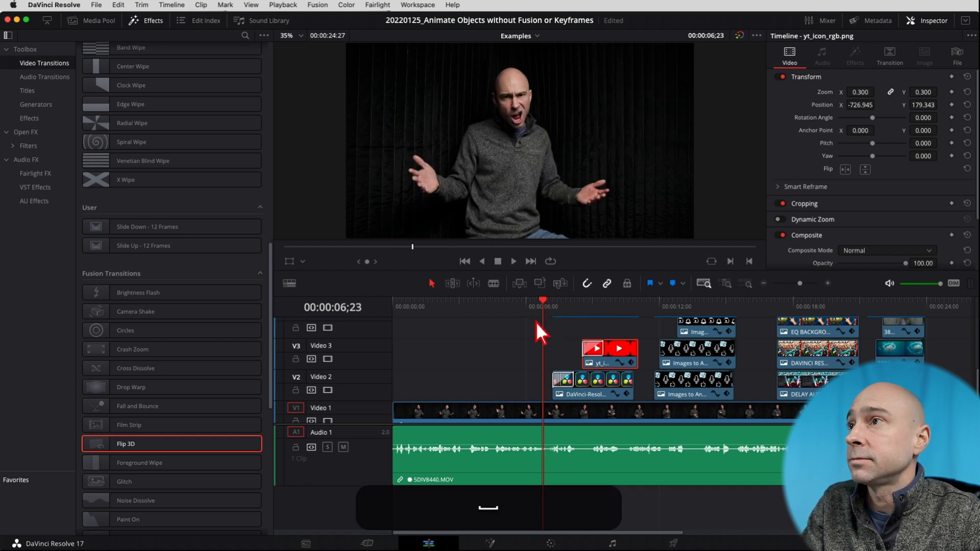
{"action": "left_click", "coordinate": [513, 261]}
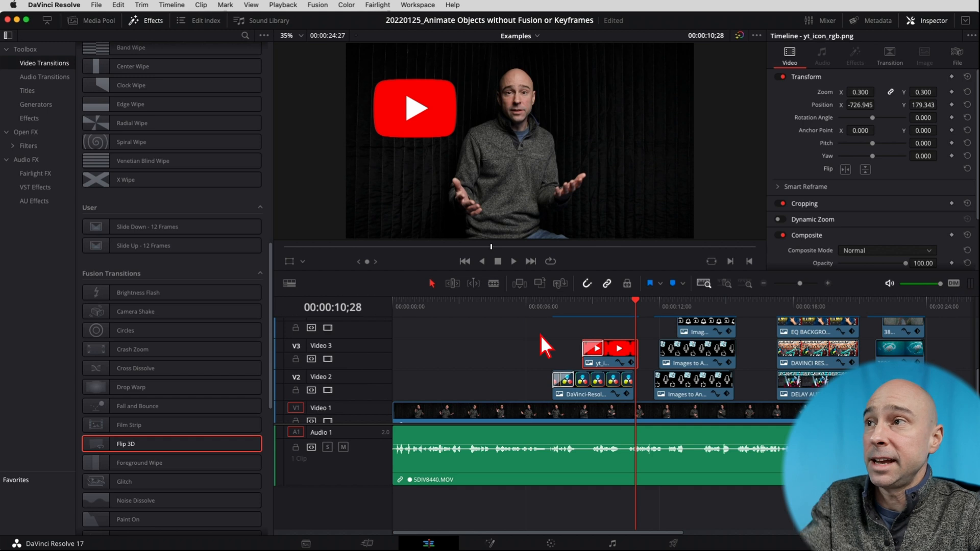
{"action": "mouse_move", "coordinate": [802, 289]}
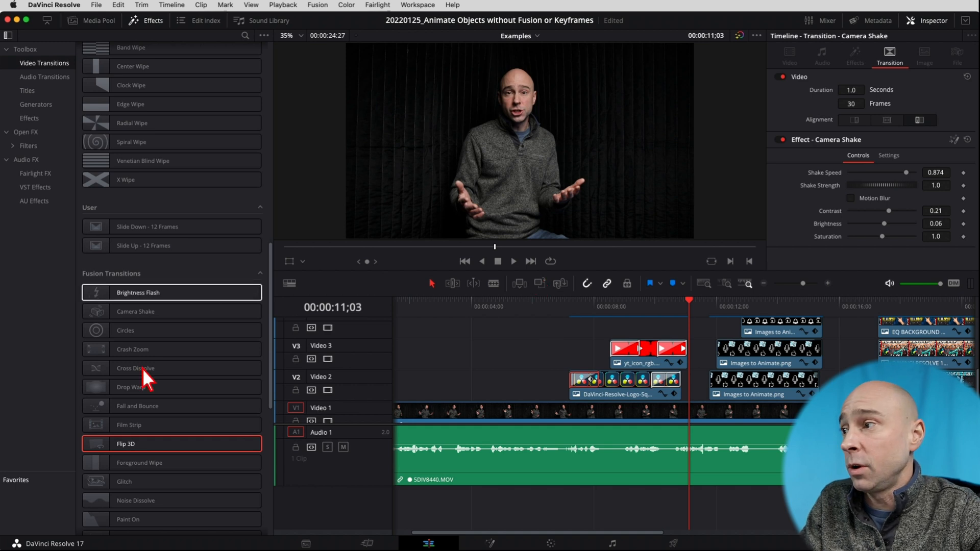
Step: Scroll the timeline toward the Flip 3D transition at the end of yt_icon_rgb.png
{"action": "scroll", "scroll_direction": "down", "scroll_amount": 3}
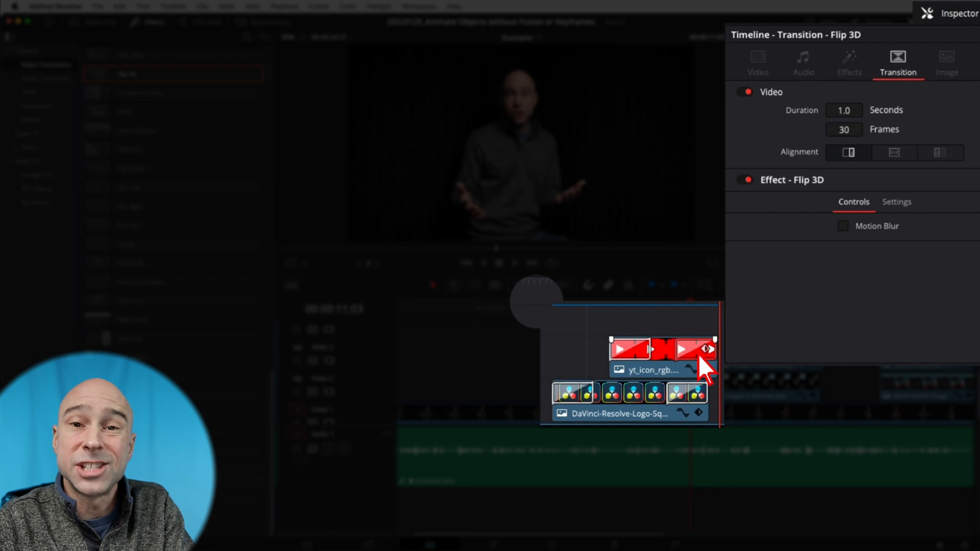
{"action": "mouse_move", "coordinate": [910, 267]}
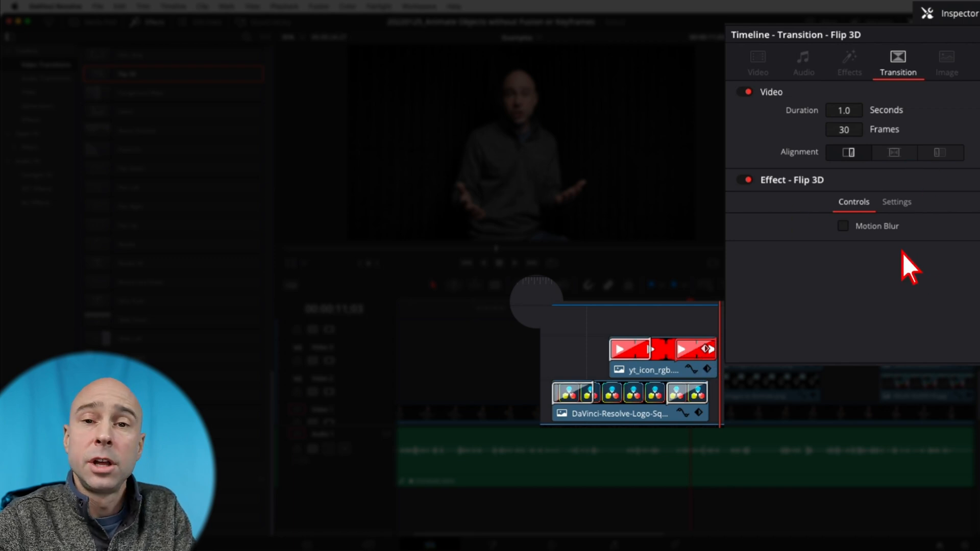
{"action": "mouse_move", "coordinate": [908, 265]}
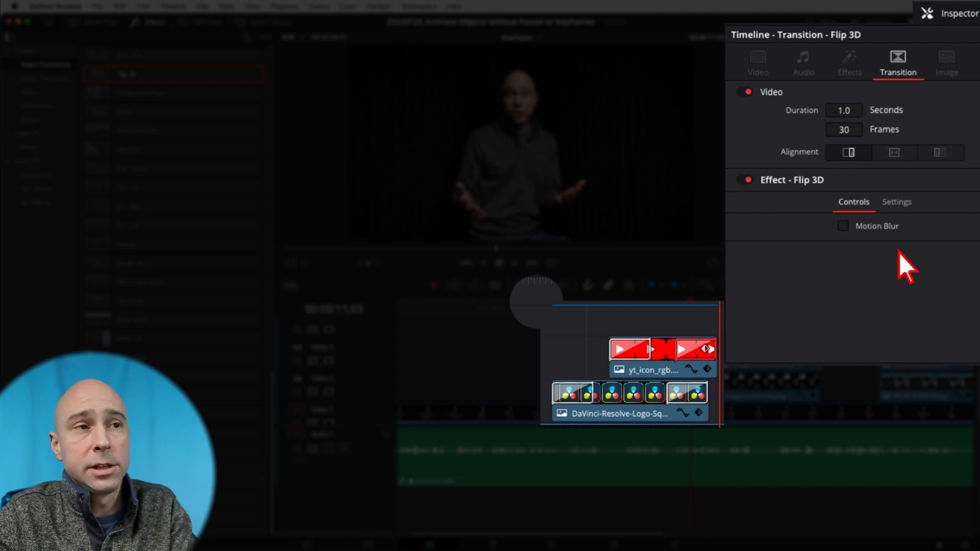
Step: Tick Motion Blur under Flip 3D Controls in the Inspector's Transition tab
{"action": "left_click", "coordinate": [844, 226]}
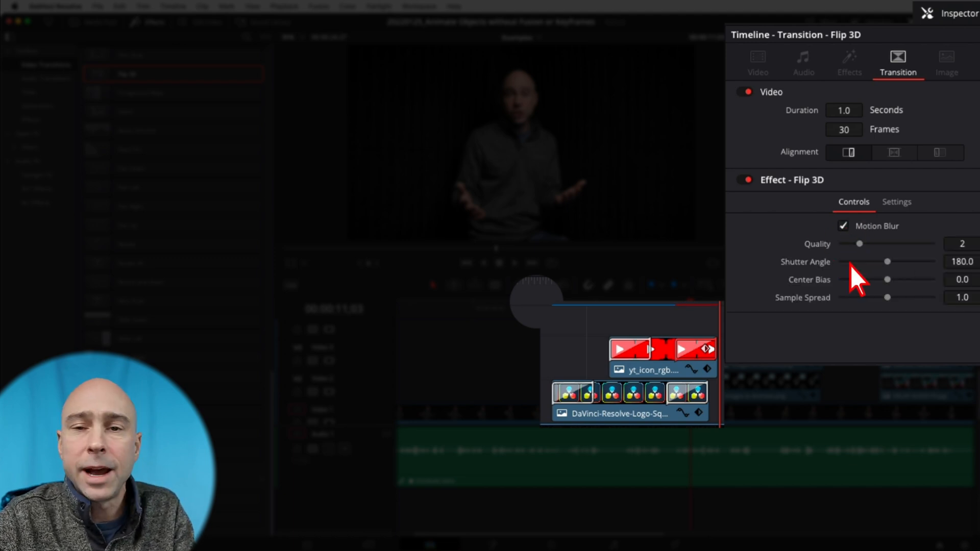